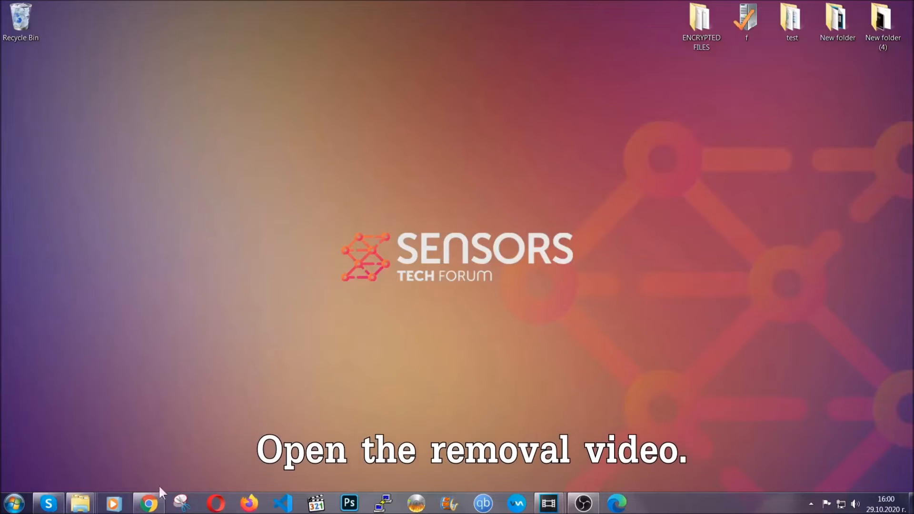
# - Open the removal video in Chrome and follow its Full Removal Guide link to SensorsTechForum
pyautogui.click(148, 503)
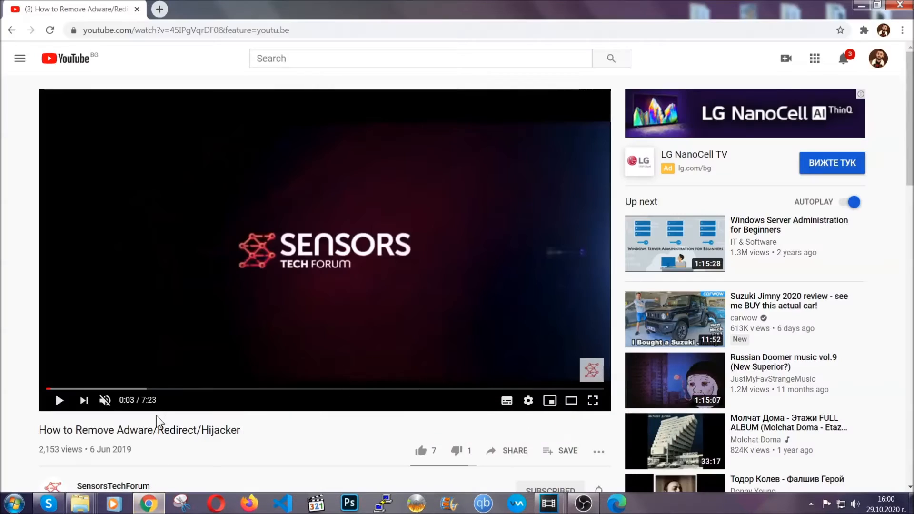
pyautogui.scroll(-3)
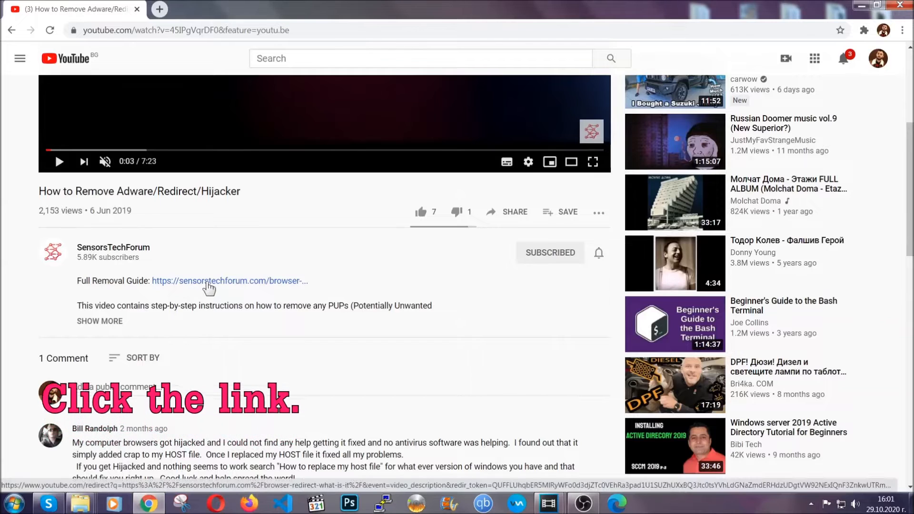
pyautogui.click(229, 280)
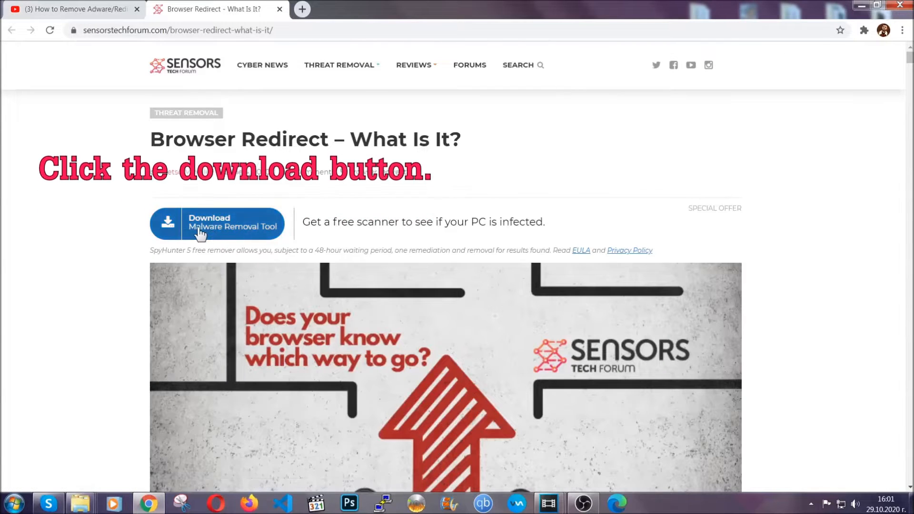
# - Download SpyHunter-Installer.exe from the SensorsTechForum page and run it
pyautogui.click(217, 224)
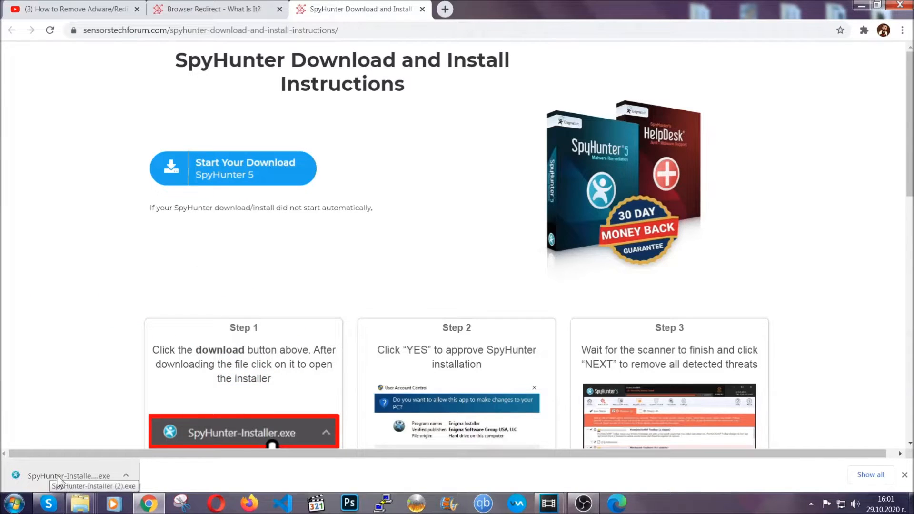
pyautogui.click(68, 476)
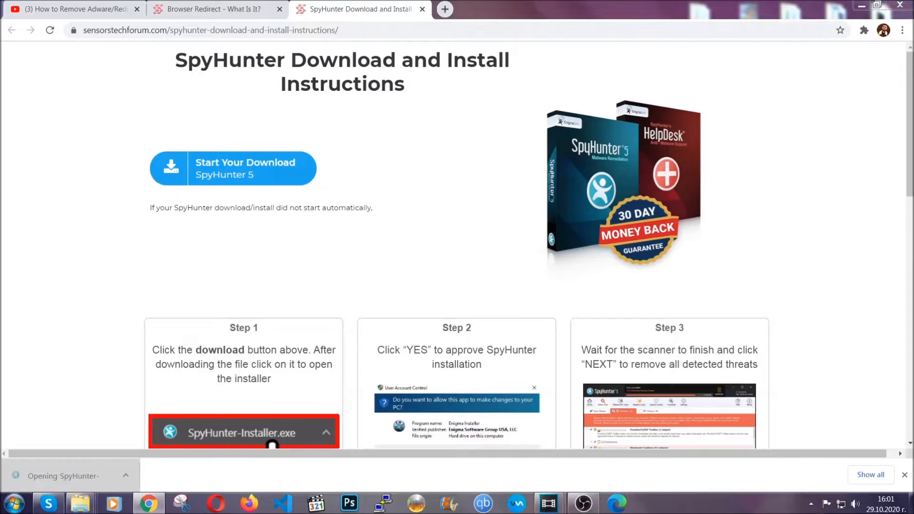
pyautogui.click(244, 433)
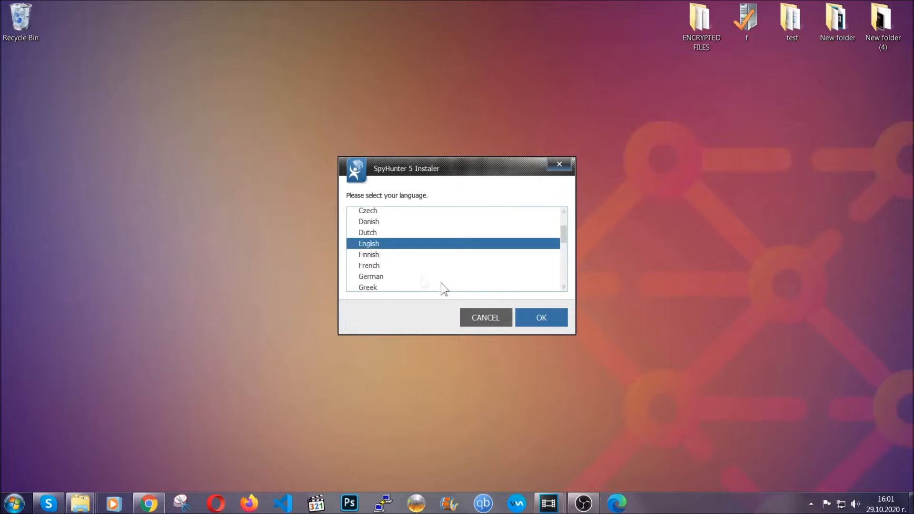
# - Install SpyHunter 5 in English and finish the successful setup
pyautogui.click(540, 317)
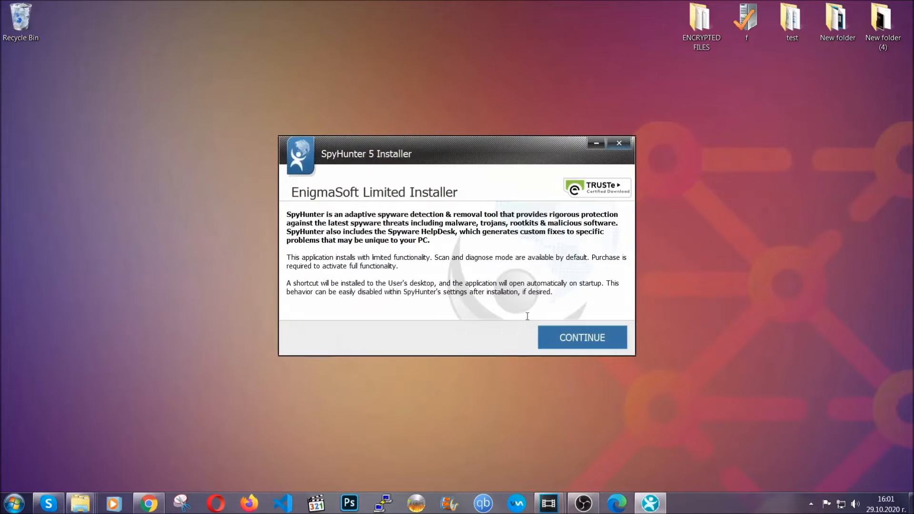
pyautogui.click(582, 337)
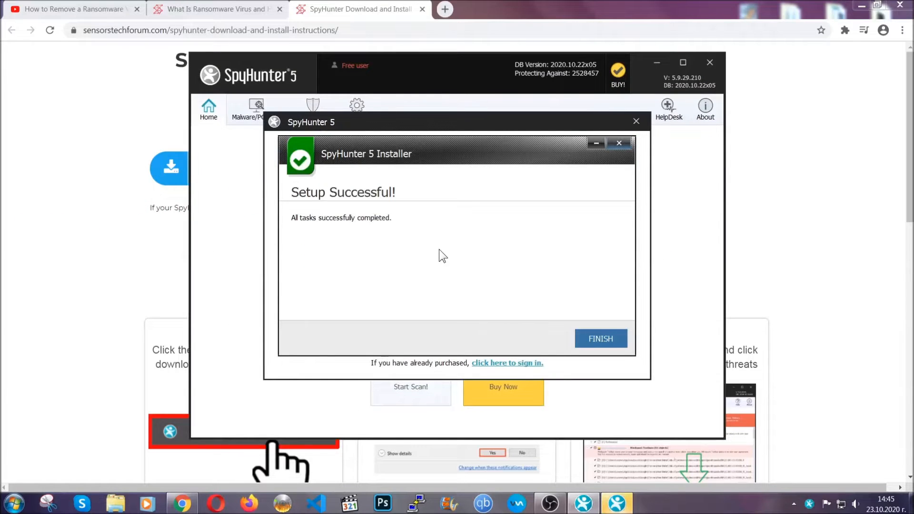
pyautogui.click(600, 338)
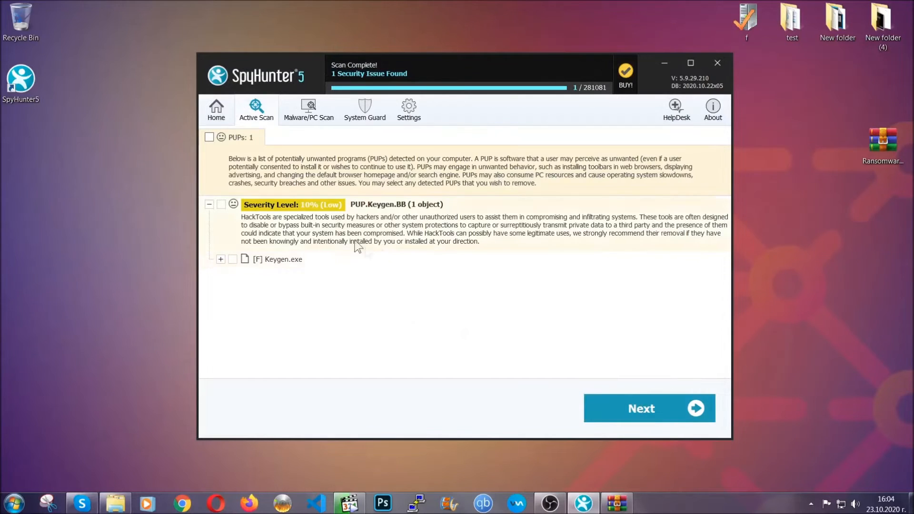
# - Proceed with removing the detected PUP.Keygen.BB threat from the scan results
pyautogui.click(209, 137)
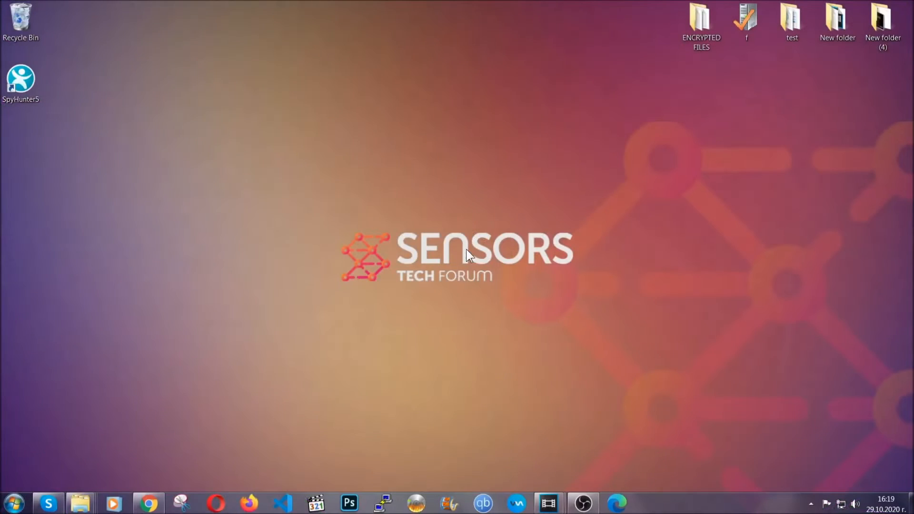
# - Open Programs and Features via Run and start uninstalling SUSPICIOUS PROGRAM
pyautogui.press('Win+r')
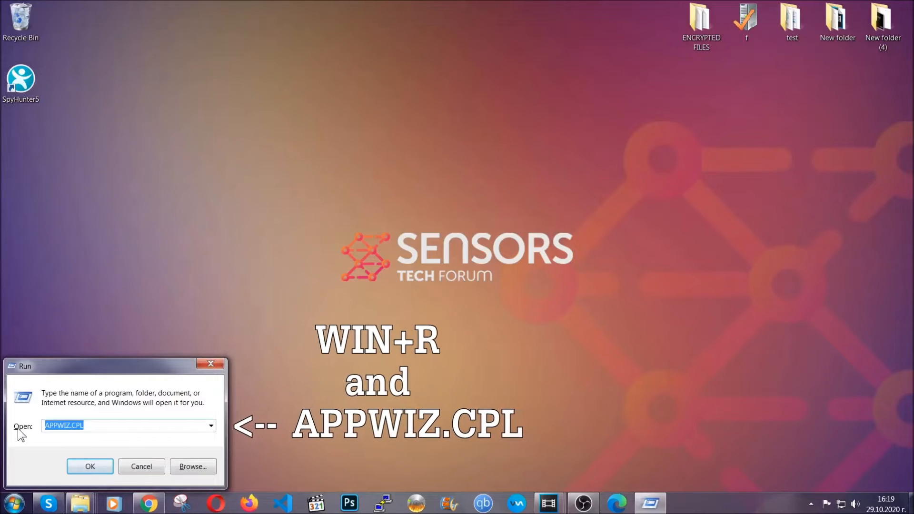
pyautogui.click(90, 467)
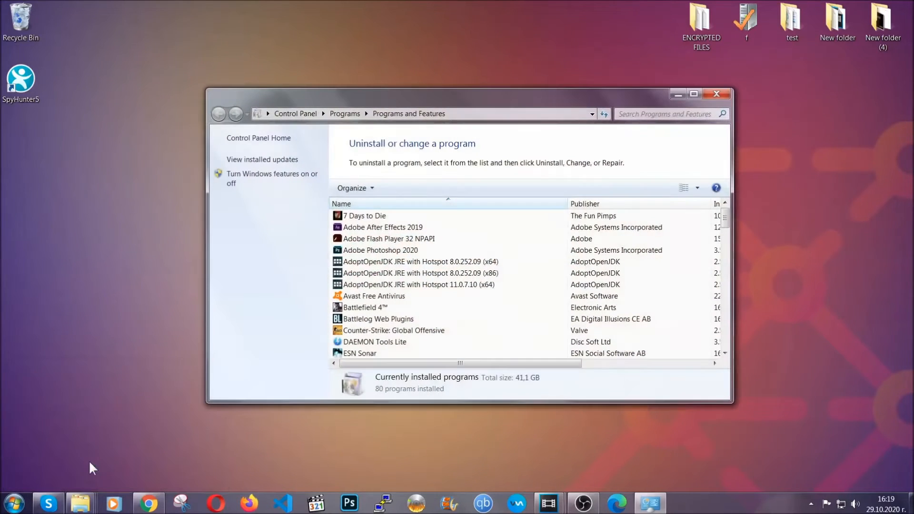
pyautogui.scroll(-3)
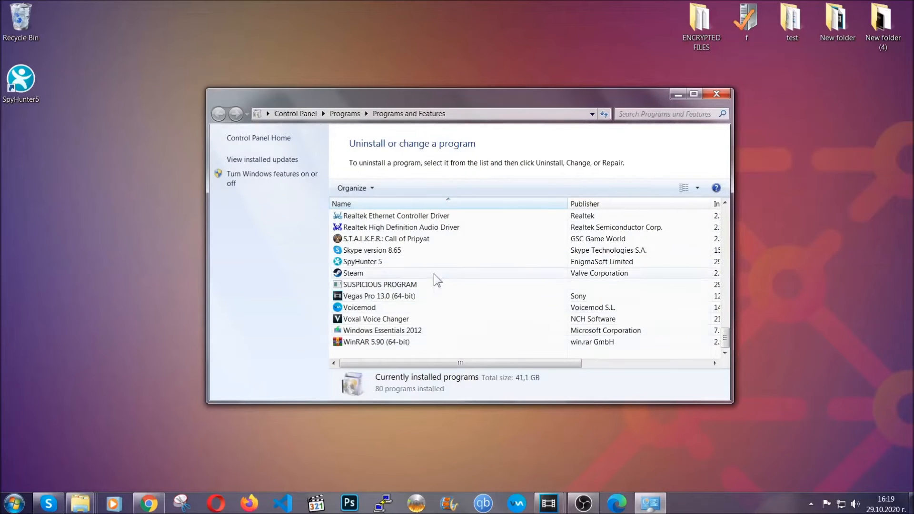
pyautogui.click(379, 285)
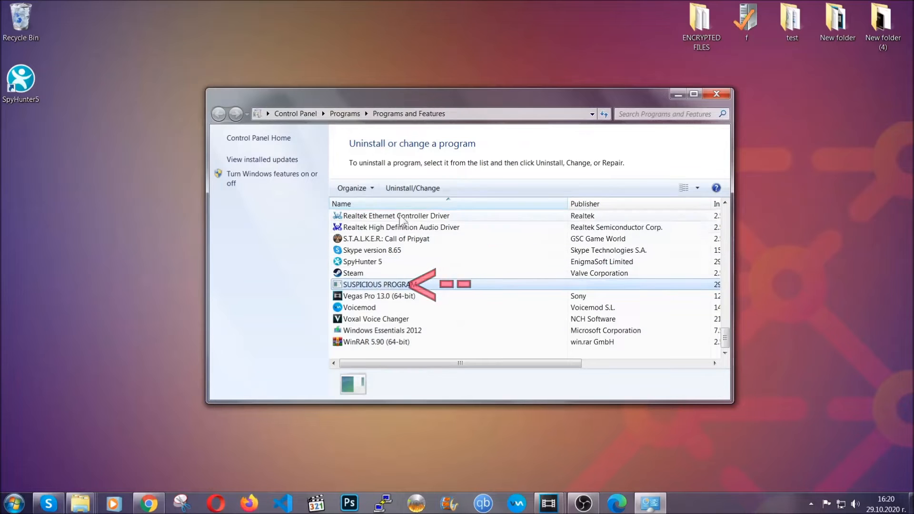
pyautogui.click(413, 187)
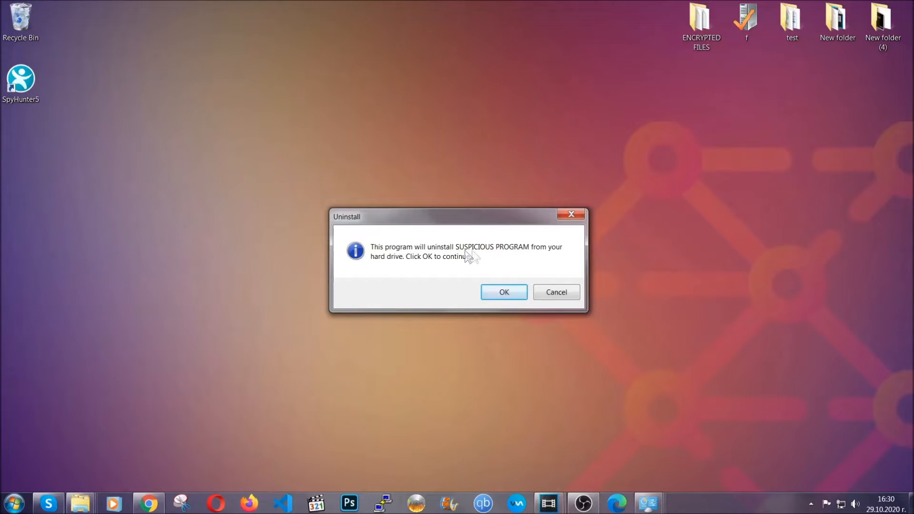
# - Confirm removing SUSPICIOUS PROGRAM and dismiss the success message
pyautogui.click(504, 292)
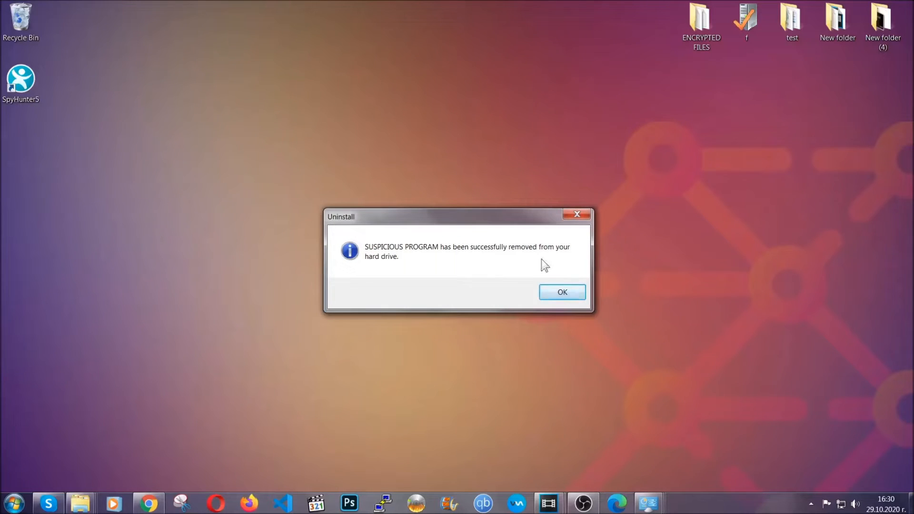
pyautogui.click(561, 292)
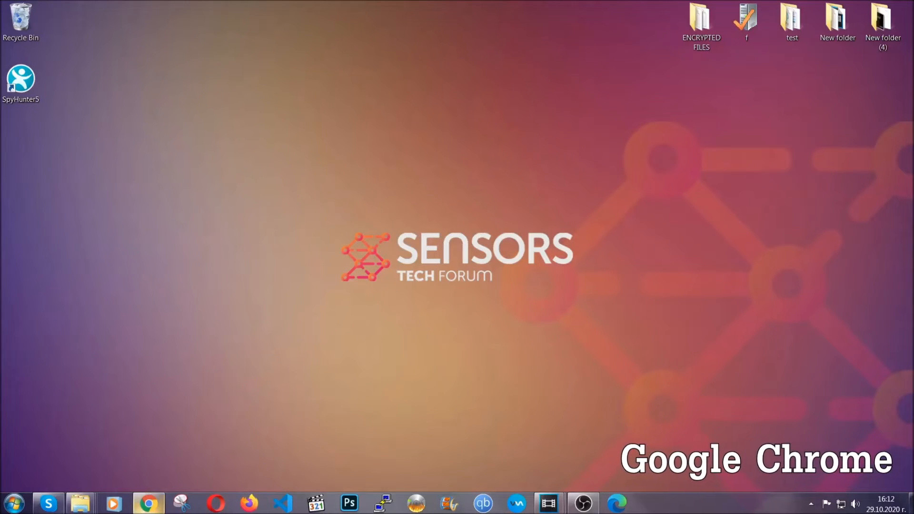
# - Open Chrome at chrome://settings/clearBrowserData
pyautogui.click(149, 503)
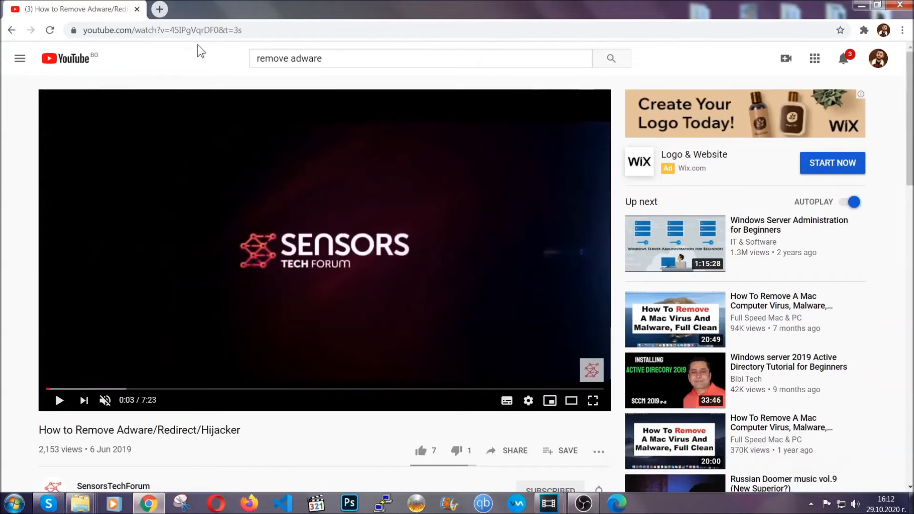
pyautogui.write('chrome://settings/clearbrowserdata')
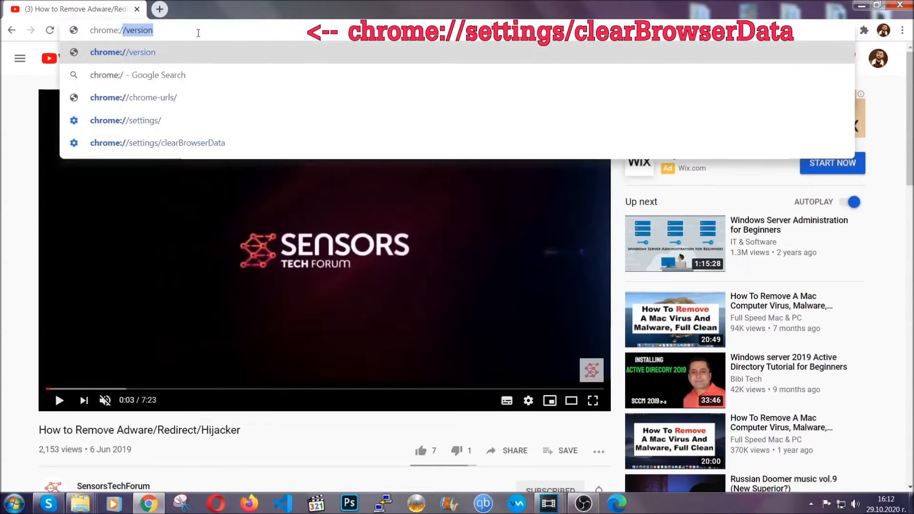
pyautogui.write('chrome://settings/clearBrowserData')
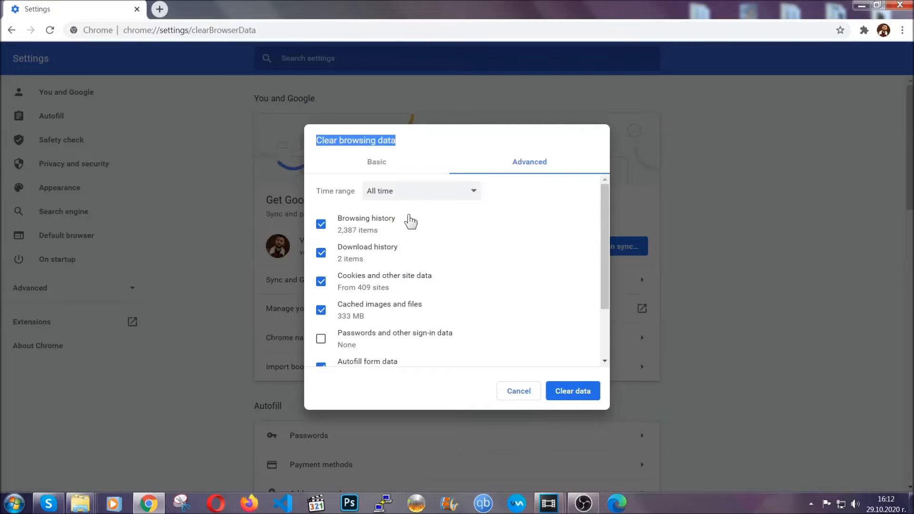
# - Clear Chrome browsing data for All time with passwords left unticked
pyautogui.click(420, 190)
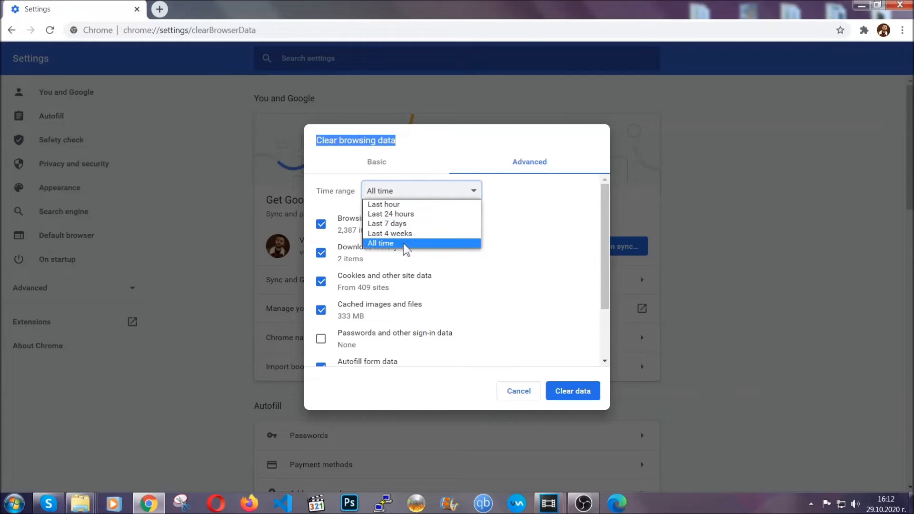
pyautogui.click(379, 243)
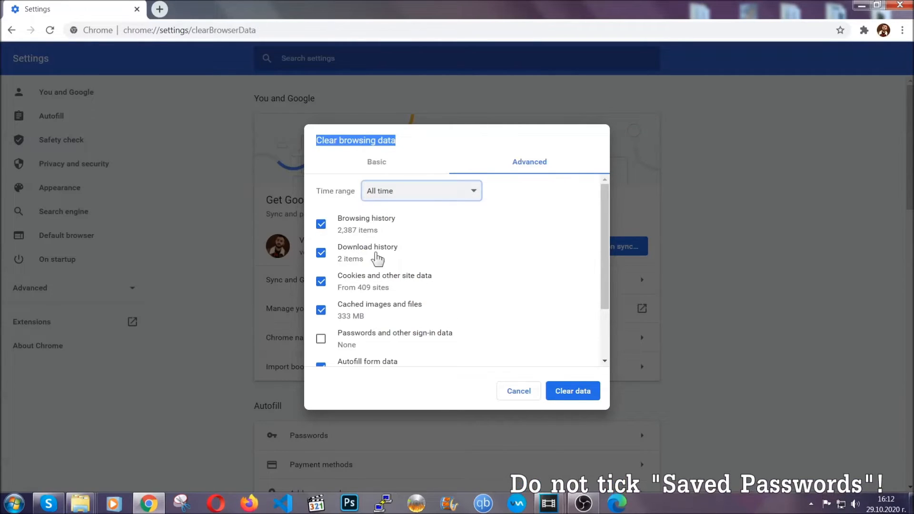
pyautogui.scroll(-3)
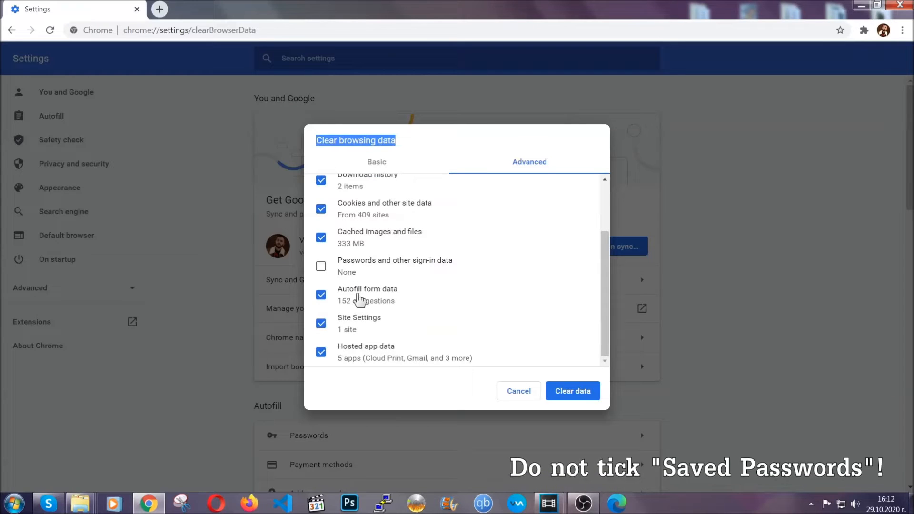
pyautogui.moveTo(517, 341)
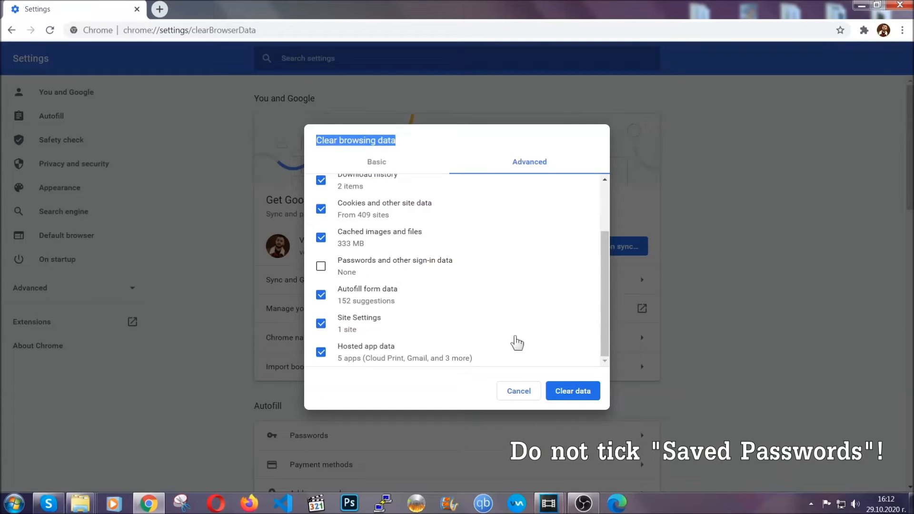
pyautogui.click(572, 390)
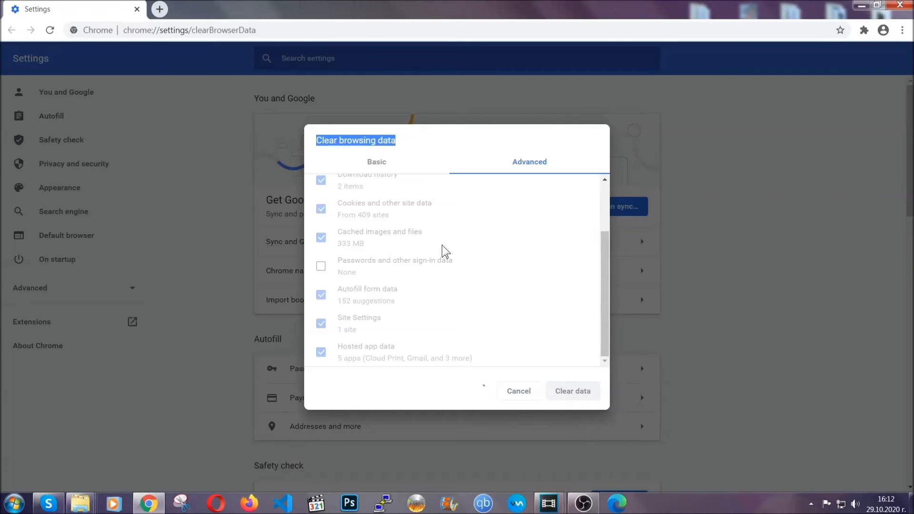
pyautogui.click(572, 391)
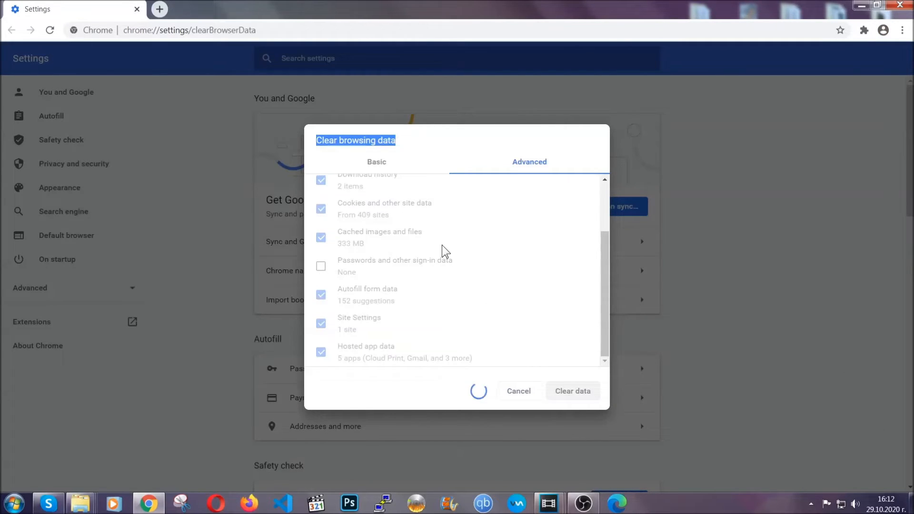
pyautogui.click(571, 390)
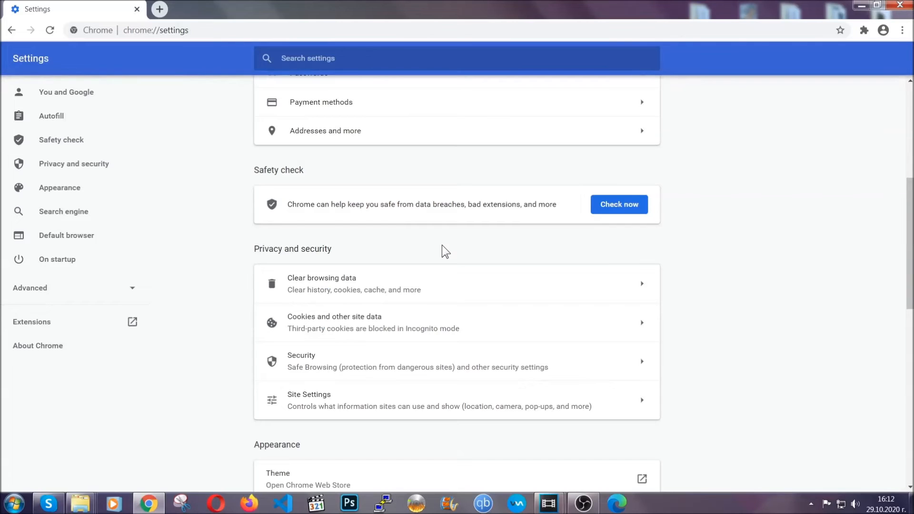
pyautogui.moveTo(903, 31)
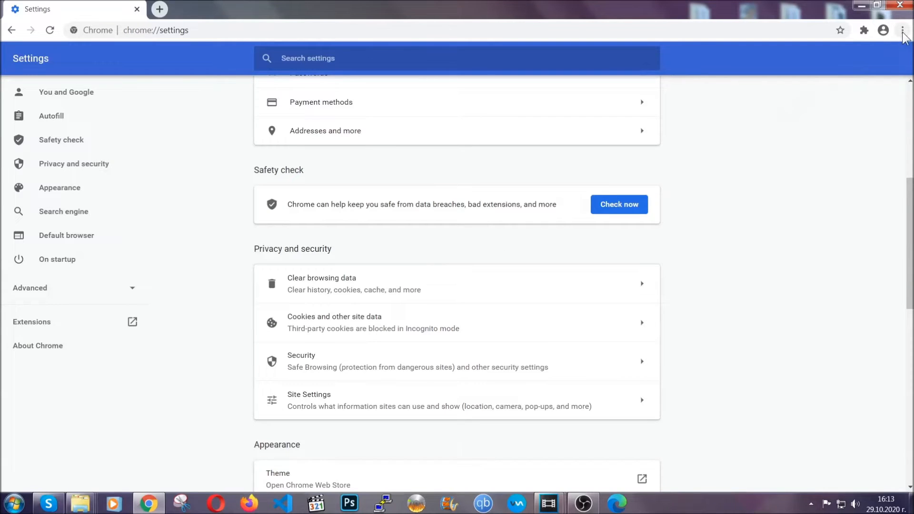
# - Remove the Bulk Media Downloader extension from Chrome's Extensions page
pyautogui.click(903, 30)
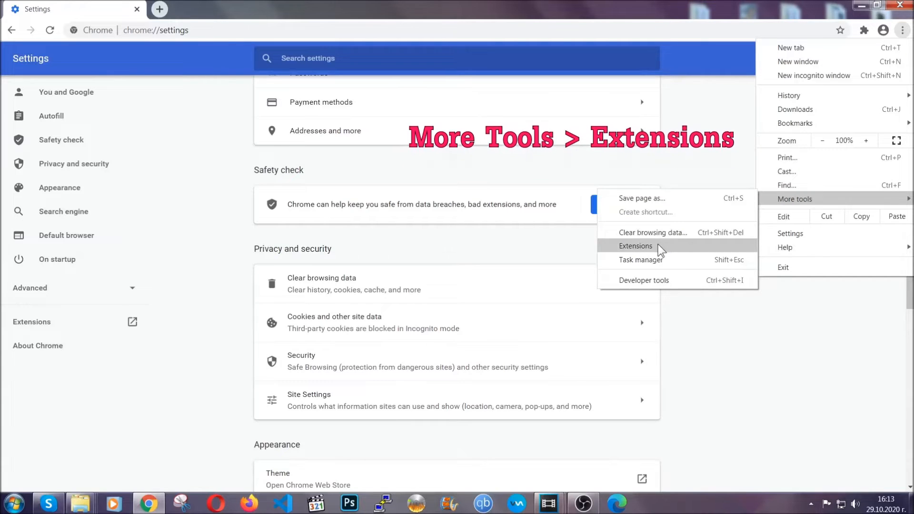
pyautogui.click(636, 246)
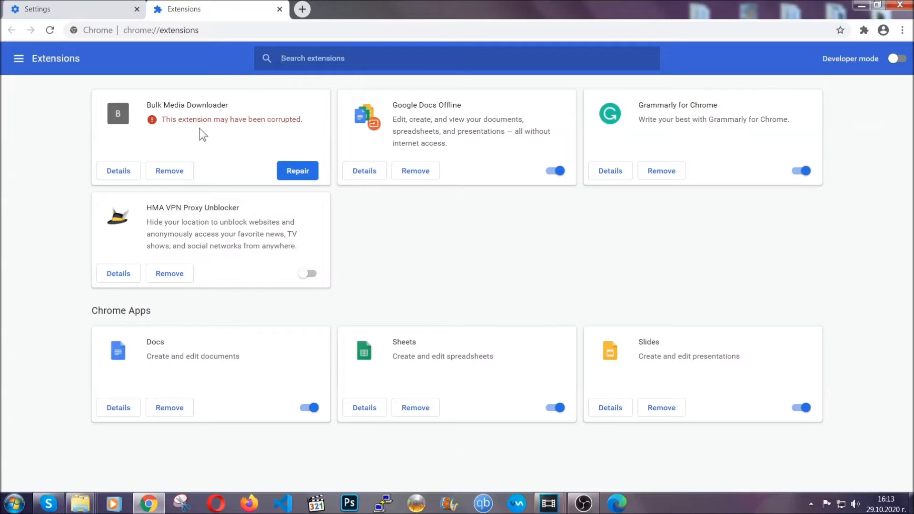
pyautogui.click(169, 171)
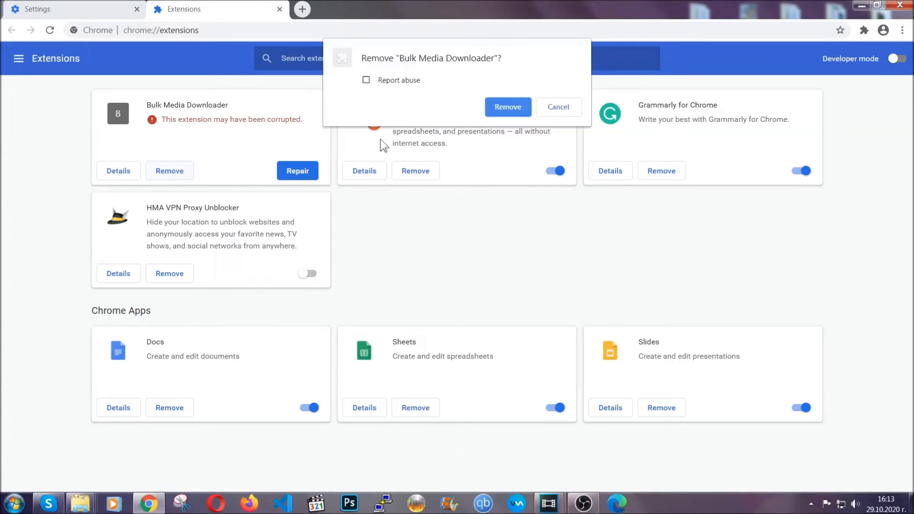
pyautogui.click(506, 107)
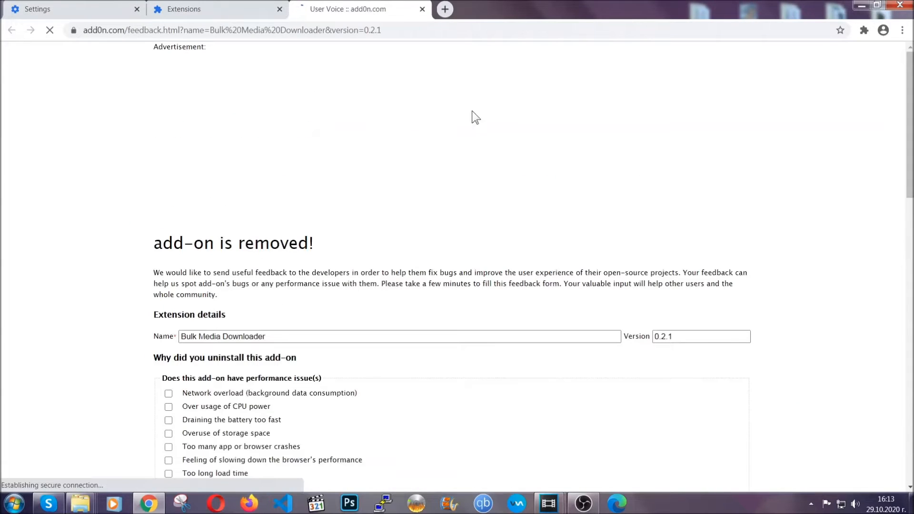
pyautogui.click(217, 8)
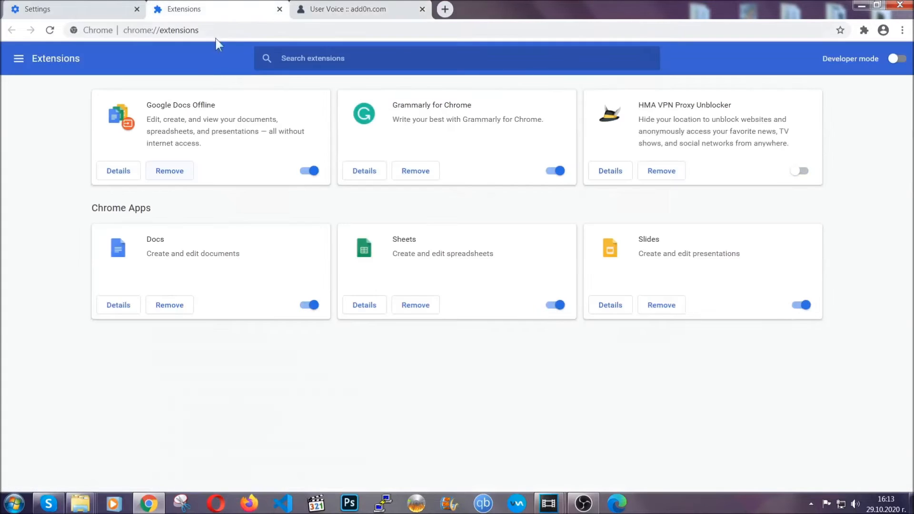
pyautogui.click(422, 8)
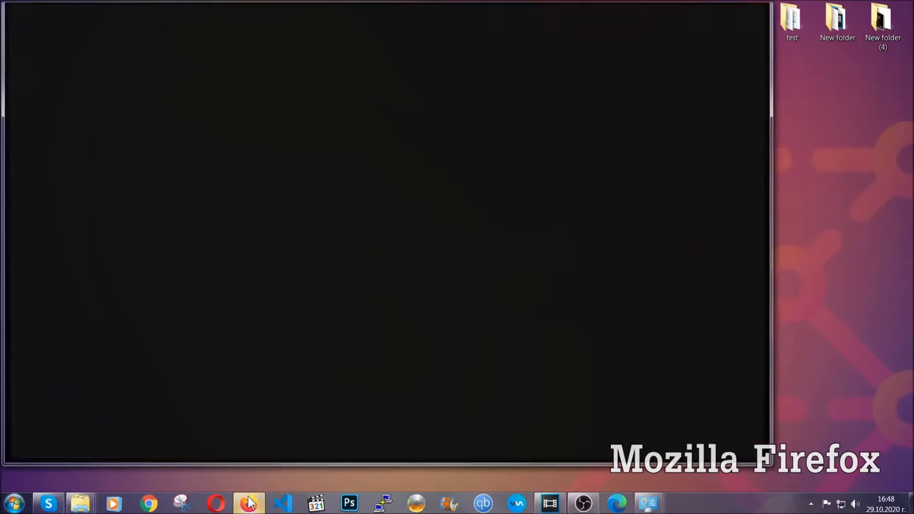
# - Open Firefox's about:support page and click Refresh Firefox
pyautogui.click(249, 503)
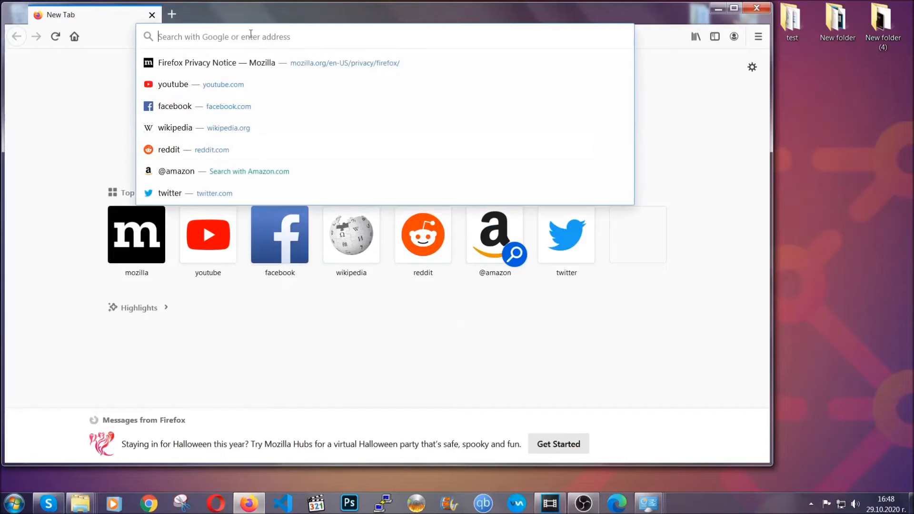
pyautogui.write('about:support')
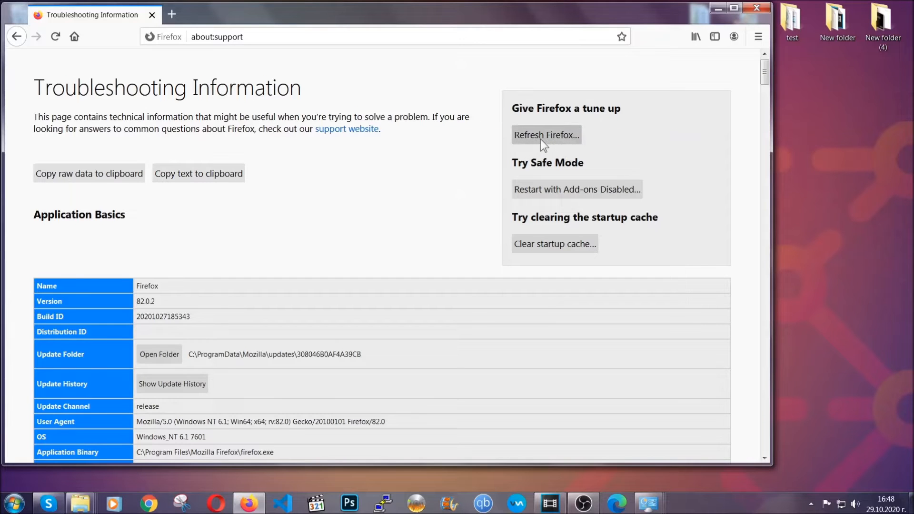
pyautogui.click(545, 134)
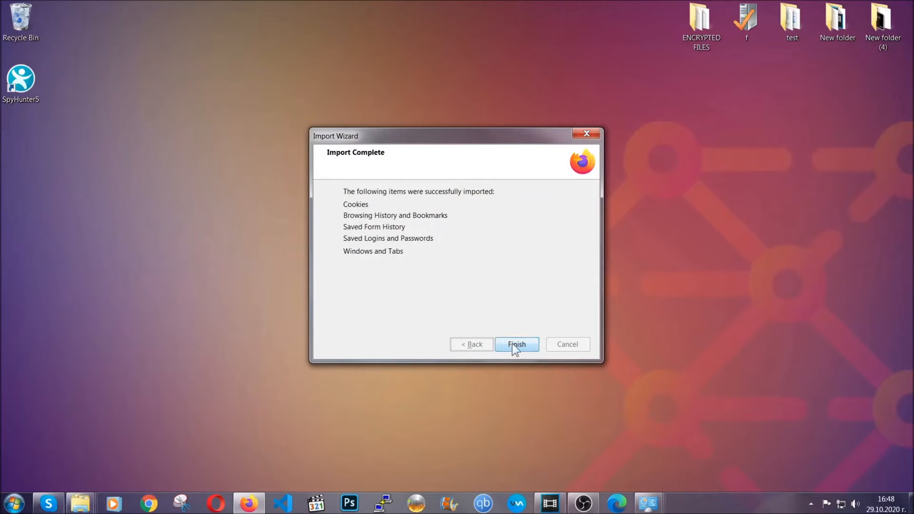
# - Finish the Firefox refresh and select the new Old Firefox Data folder on the desktop
pyautogui.click(515, 344)
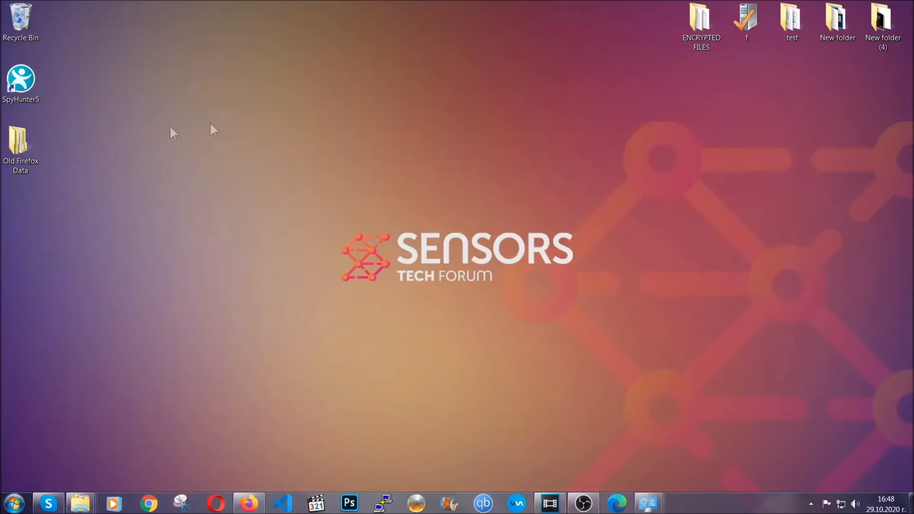
pyautogui.click(20, 143)
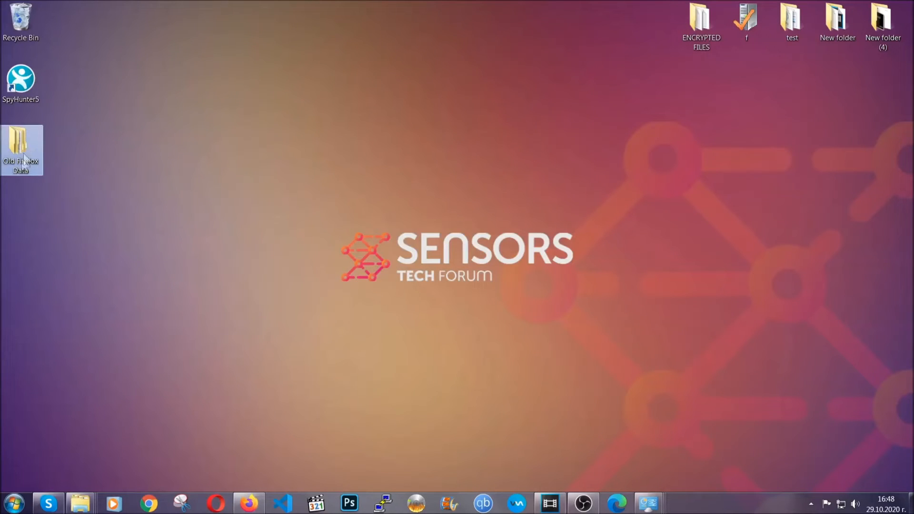
pyautogui.moveTo(20, 149)
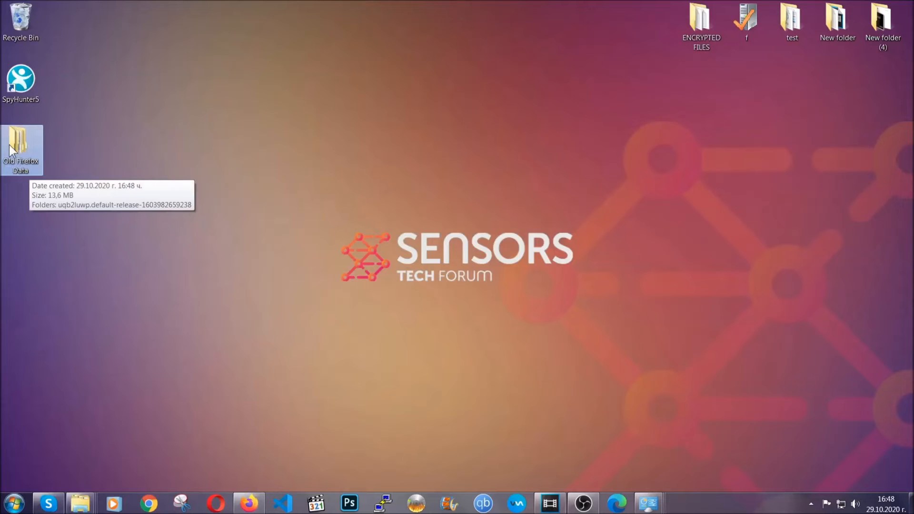
pyautogui.moveTo(492, 226)
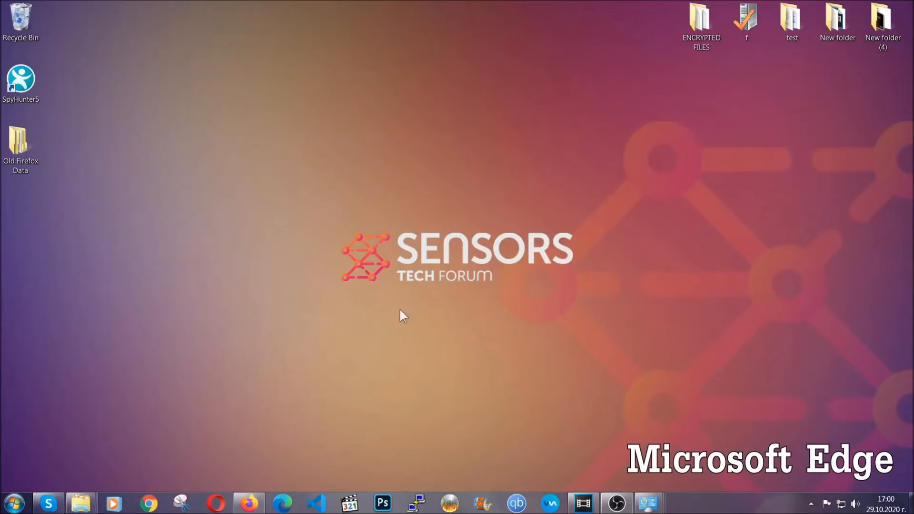
# - Launch Microsoft Edge and enter edge://settings/clearBrowserData in the address bar
pyautogui.click(283, 502)
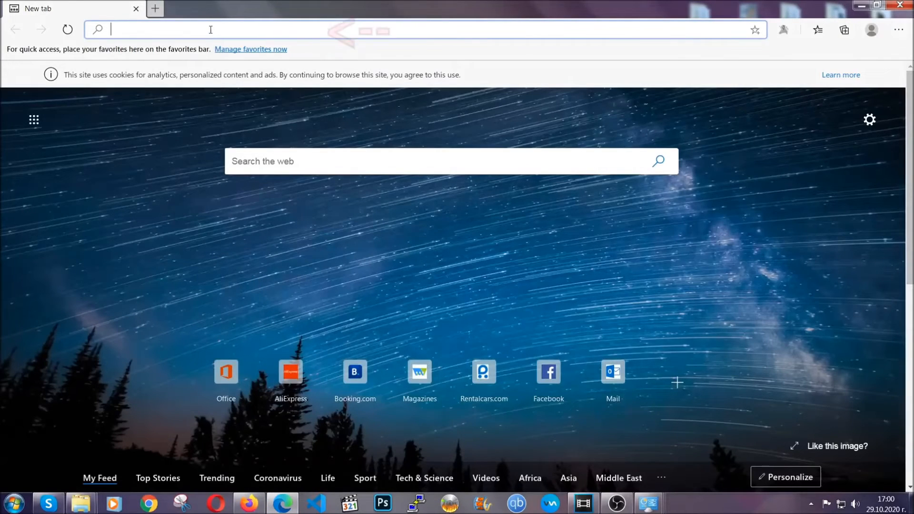
pyautogui.write('edge://version')
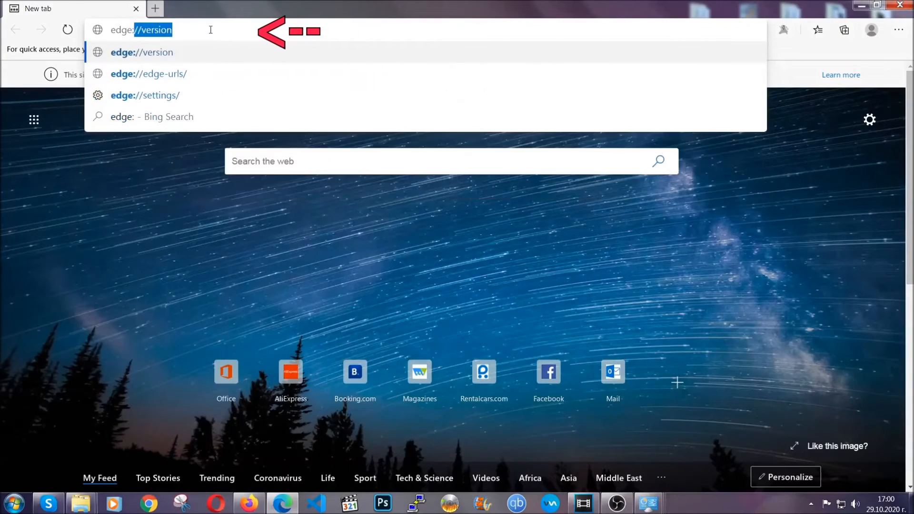
pyautogui.write('edge://settings/clearBrowserData')
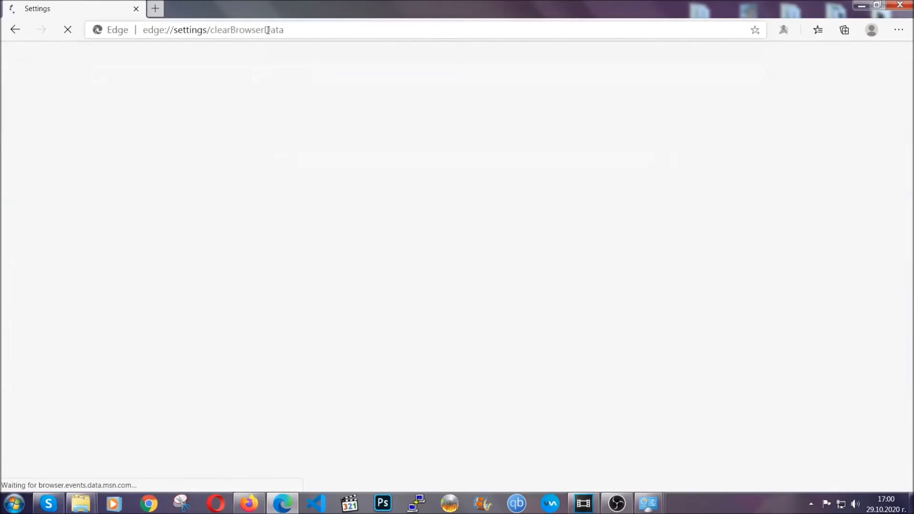
# - Clear Edge's all-time browsing data with Passwords unchecked
pyautogui.click(456, 206)
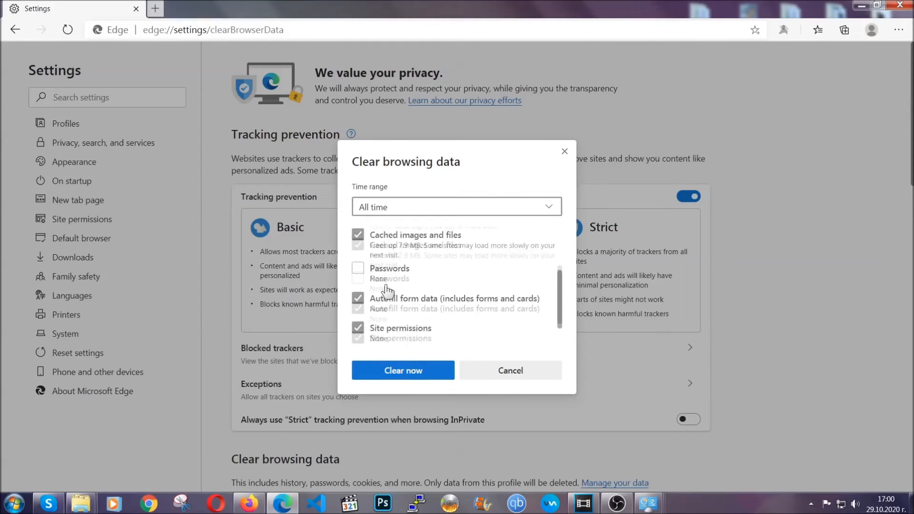
pyautogui.scroll(-3)
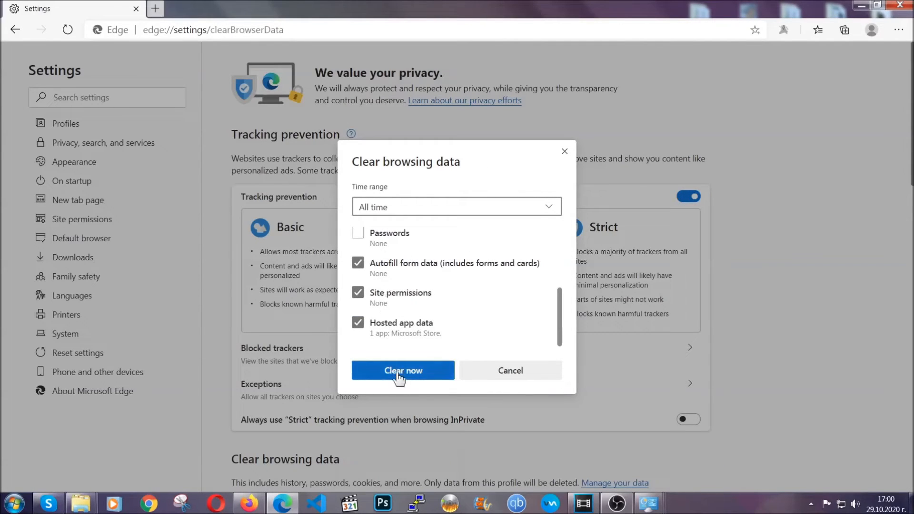
pyautogui.click(402, 371)
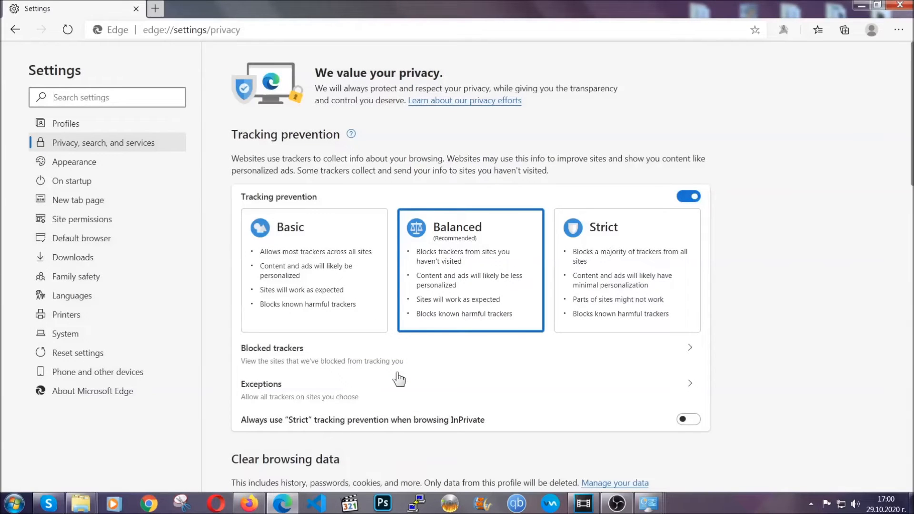
pyautogui.moveTo(901, 30)
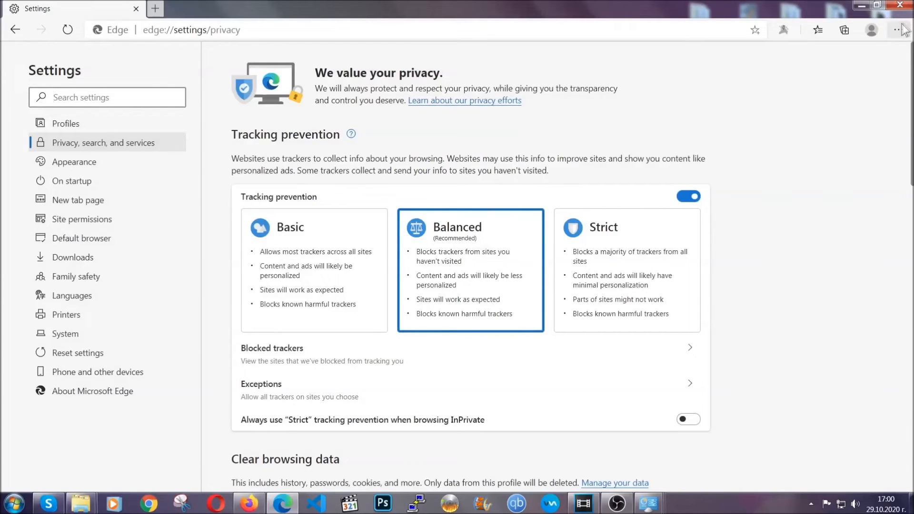
# - Remove the Microsoft Store extension from Edge's Extensions page and confirm
pyautogui.click(898, 29)
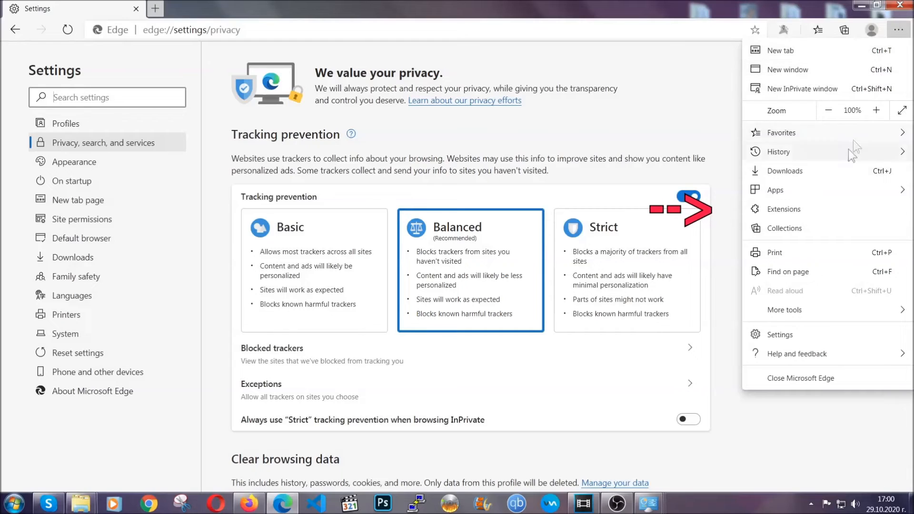
pyautogui.click(783, 209)
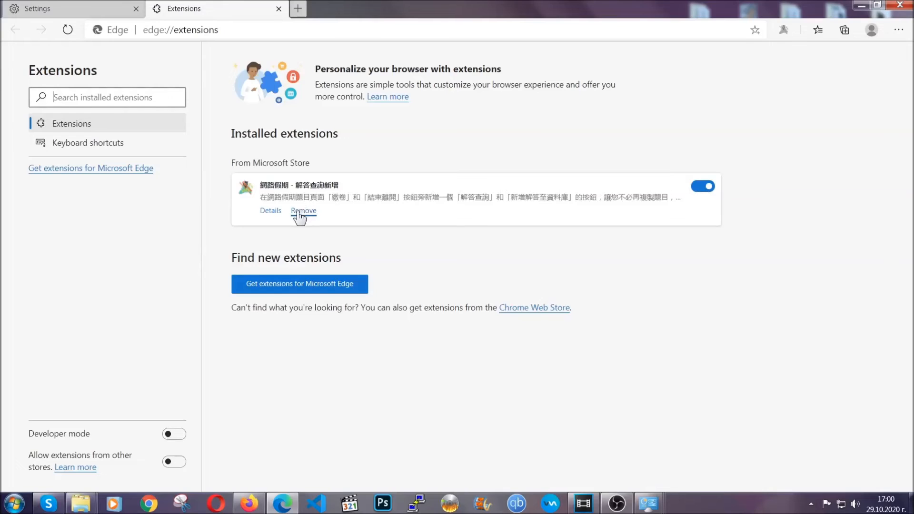
pyautogui.click(304, 211)
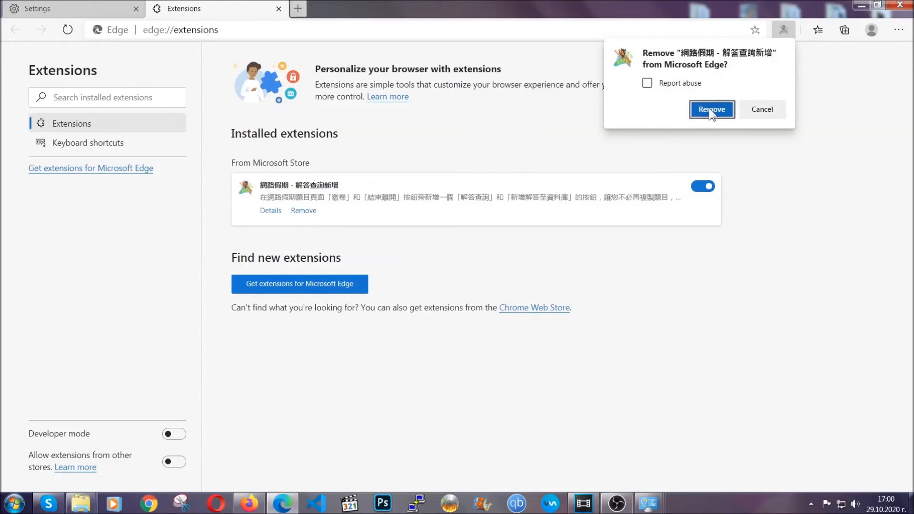
pyautogui.click(711, 109)
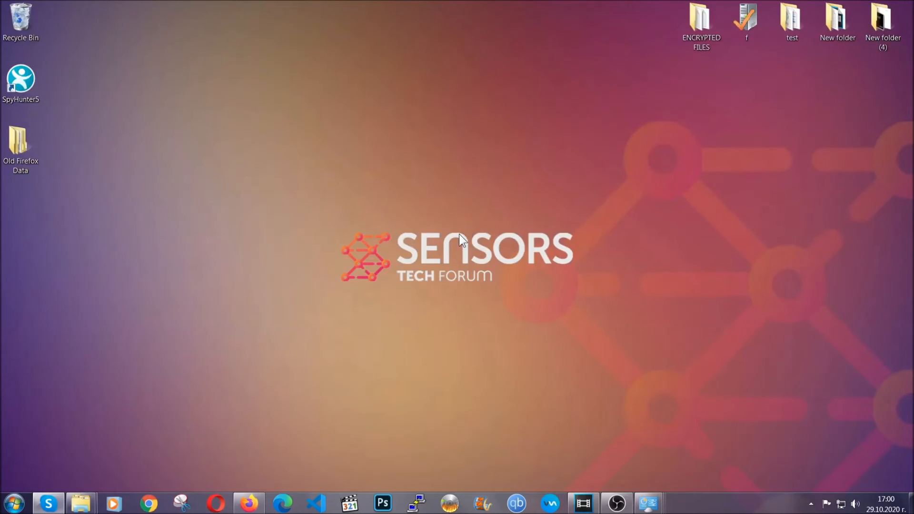
pyautogui.moveTo(216, 503)
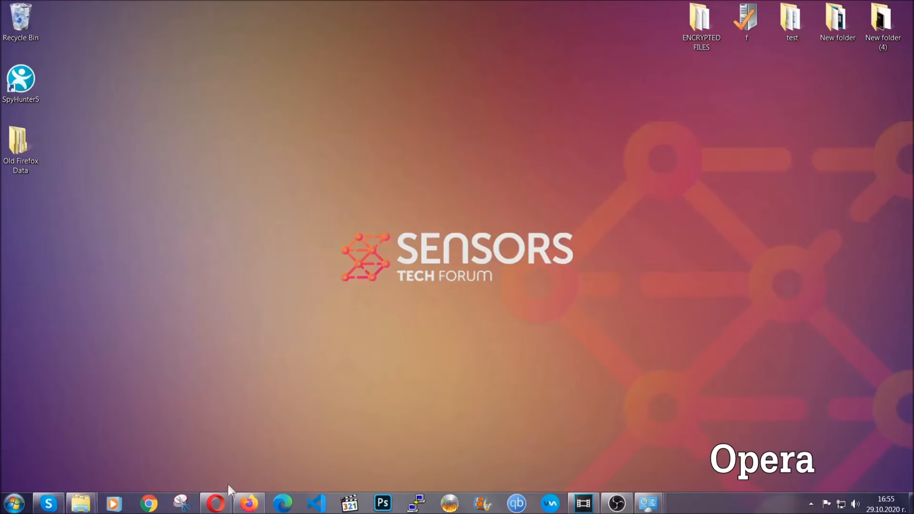
# - Launch Opera and go to opera://settings/clearBrowserData
pyautogui.click(215, 503)
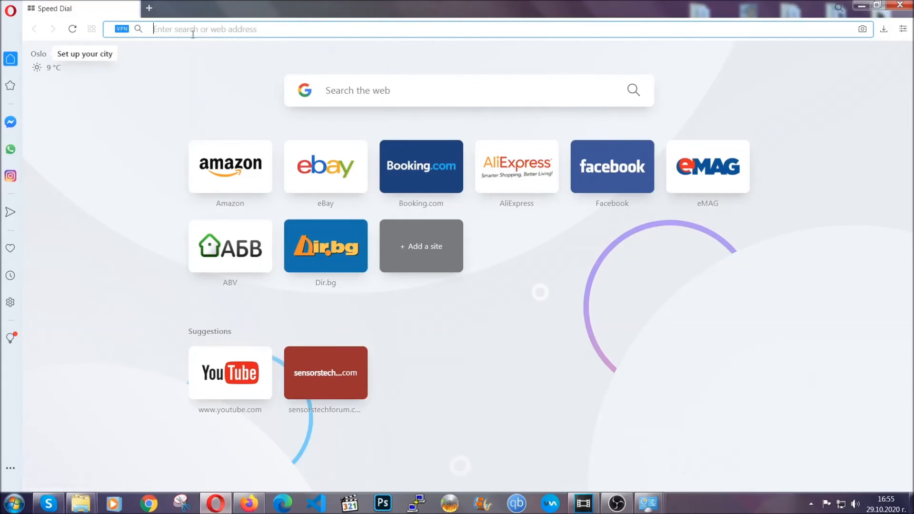
pyautogui.write('opera://settings/c')
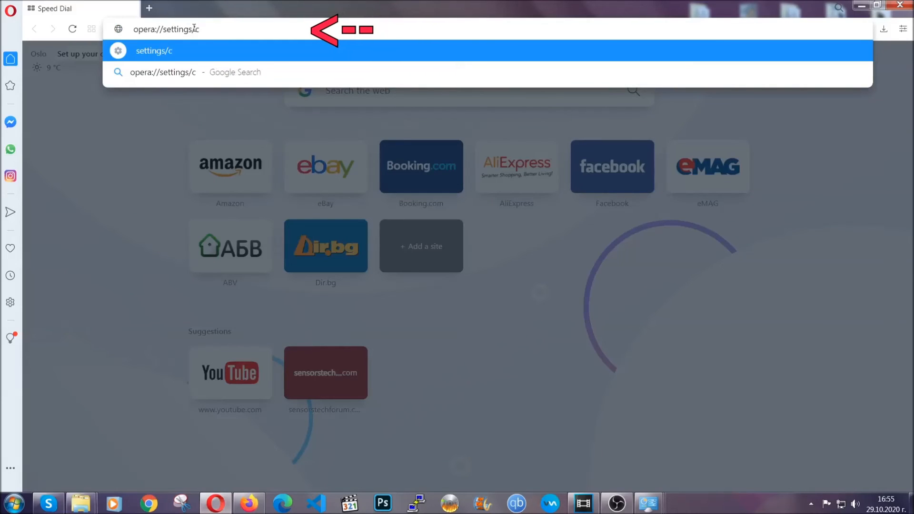
pyautogui.write('learBr')
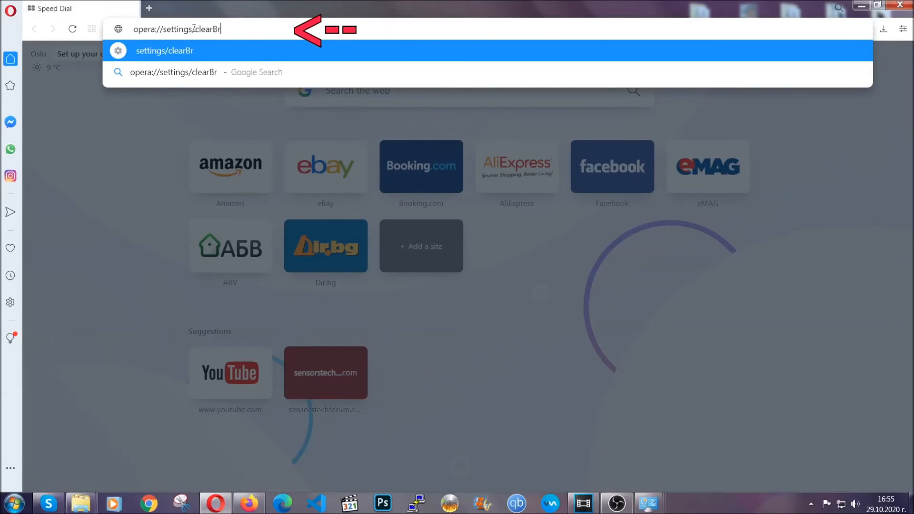
pyautogui.write('owserData')
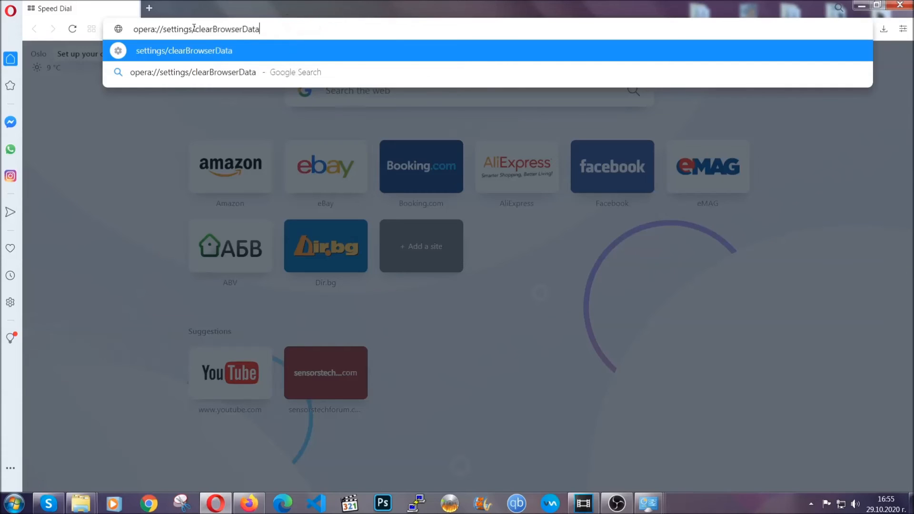
pyautogui.press('Enter')
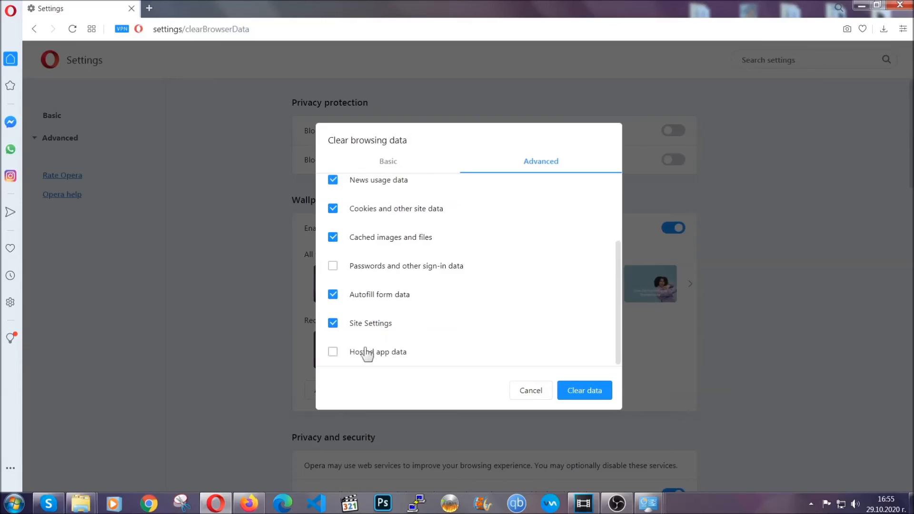
# - Tick Hosted app data, keep Passwords unticked, and clear Opera's browsing data
pyautogui.click(333, 352)
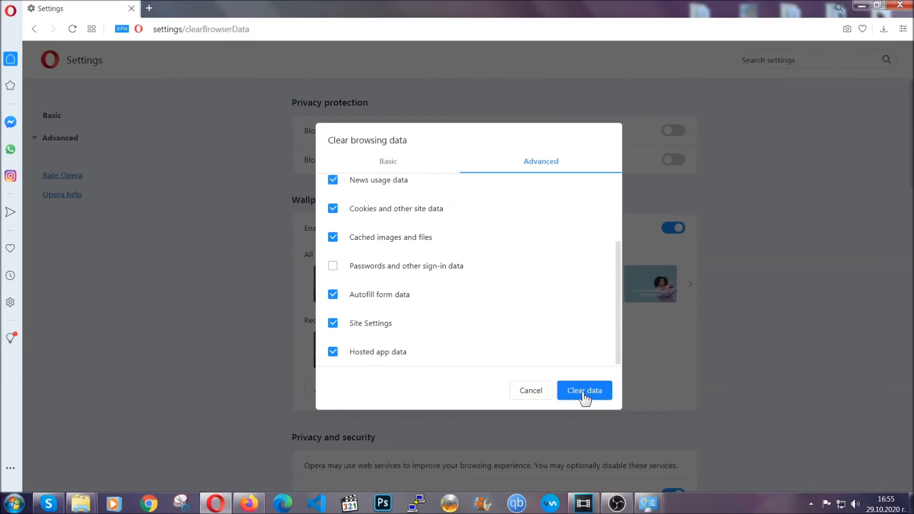
pyautogui.click(584, 390)
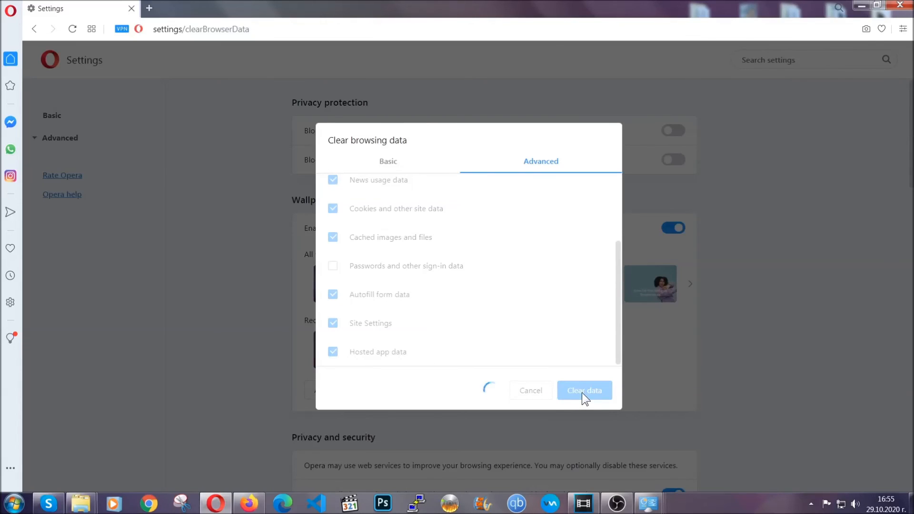
pyautogui.click(584, 390)
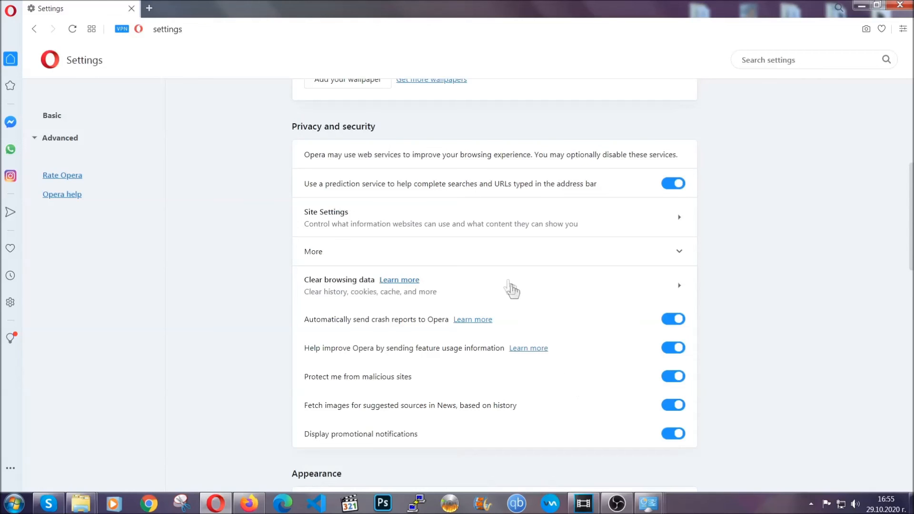
pyautogui.moveTo(592, 223)
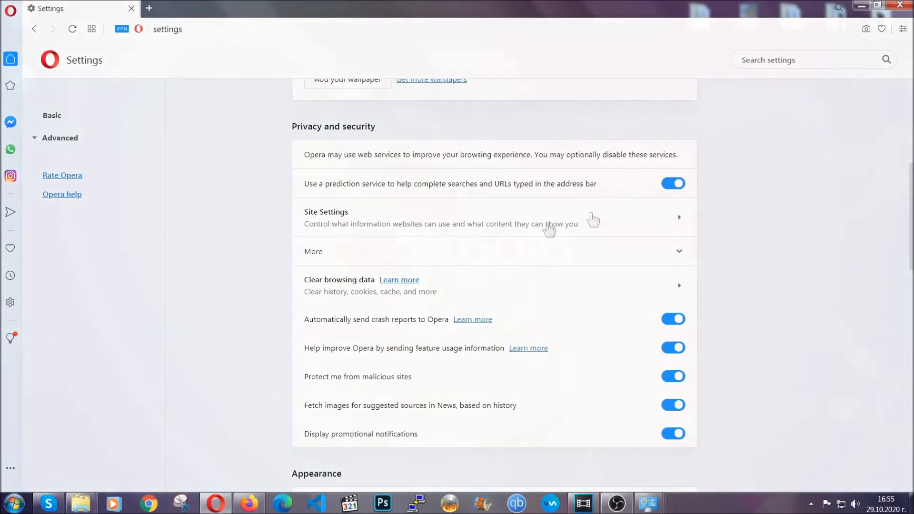